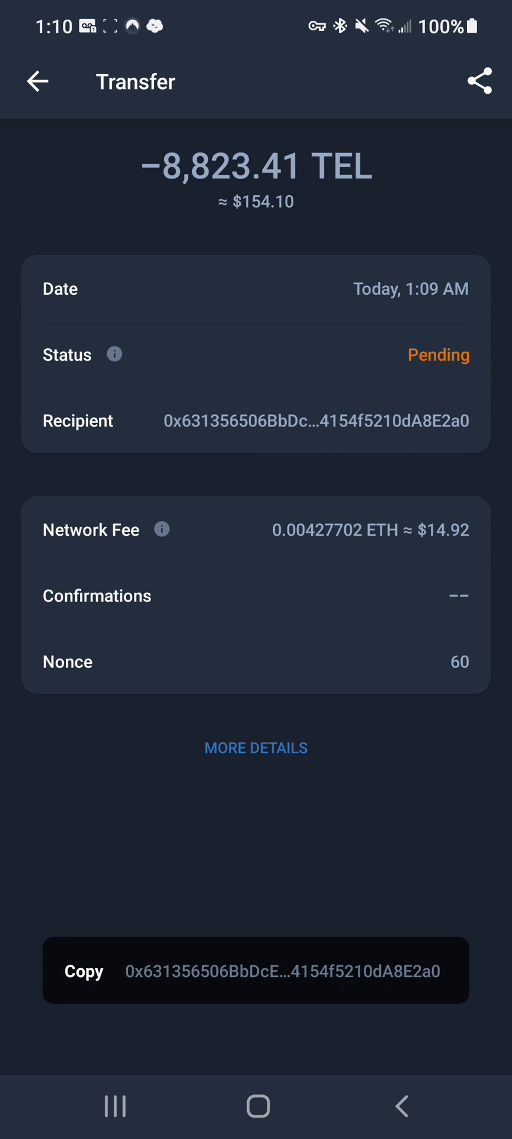
- Begin a new Telcoin send to the pending transfer's recipient for 8823.41 TEL
left_click(36, 80)
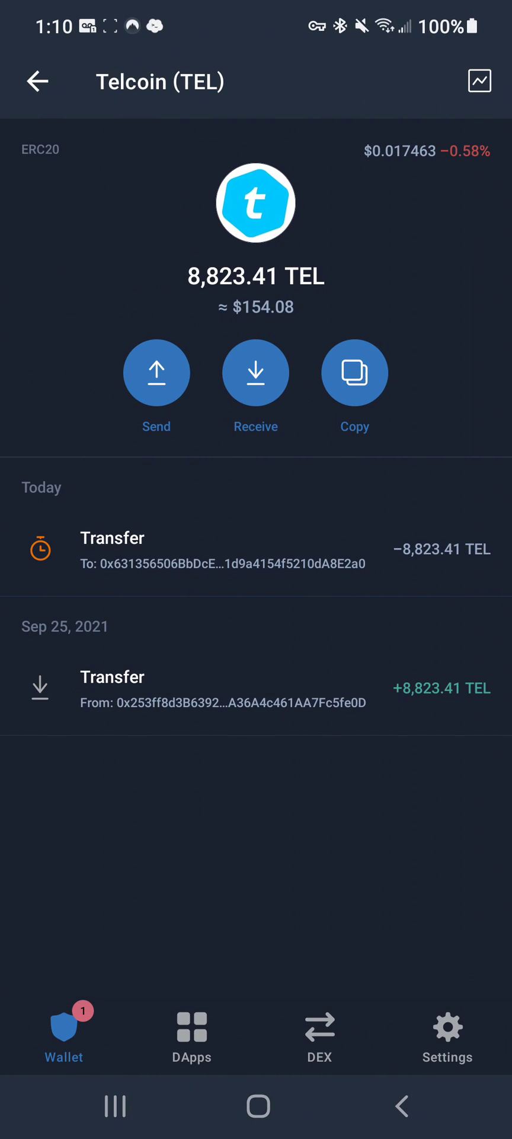
left_click(156, 373)
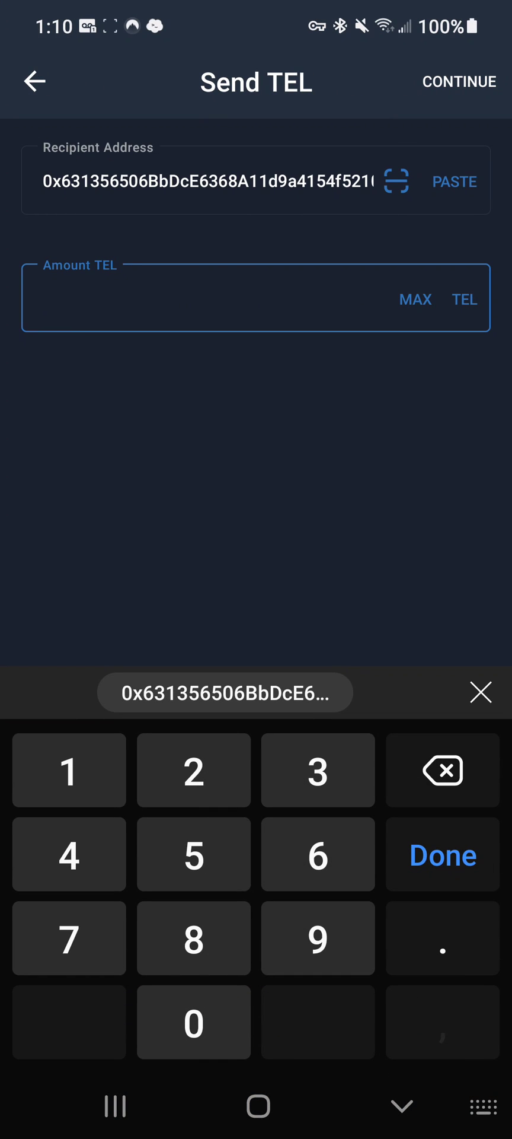
type("8823.41")
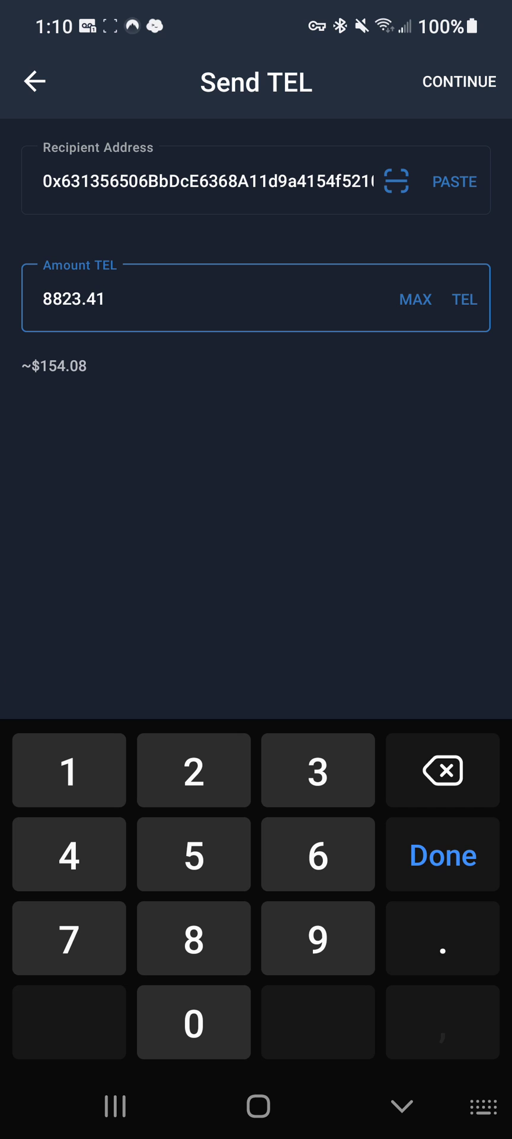
- Set nonce 60 in Advanced settings and save, giving a 0.00678697 ETH network fee
left_click(460, 81)
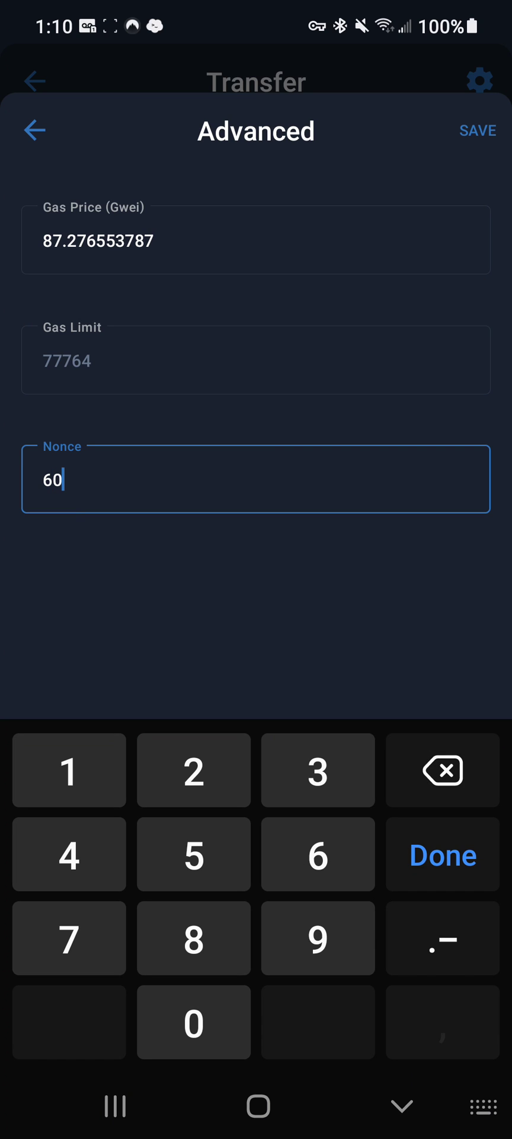
left_click(442, 854)
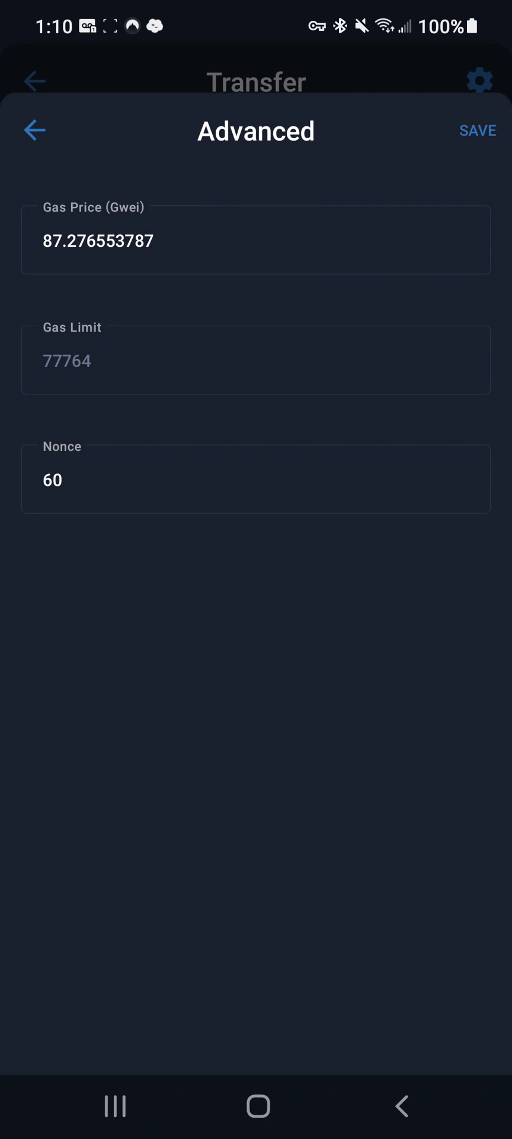
left_click(477, 130)
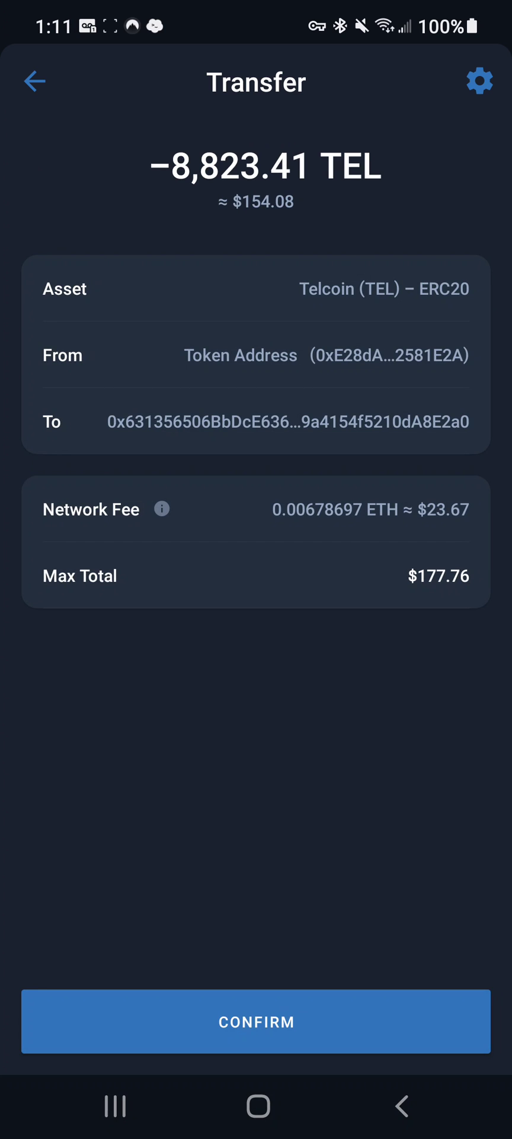
- Confirm the 8,823.41 TEL replacement and view it pending with nonce 60
left_click(256, 1022)
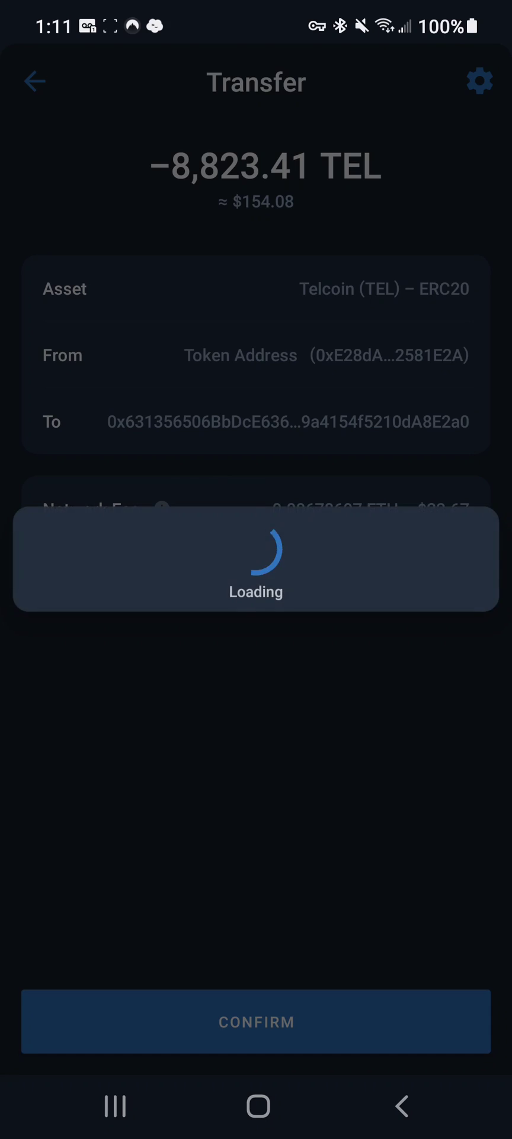
left_click(256, 1021)
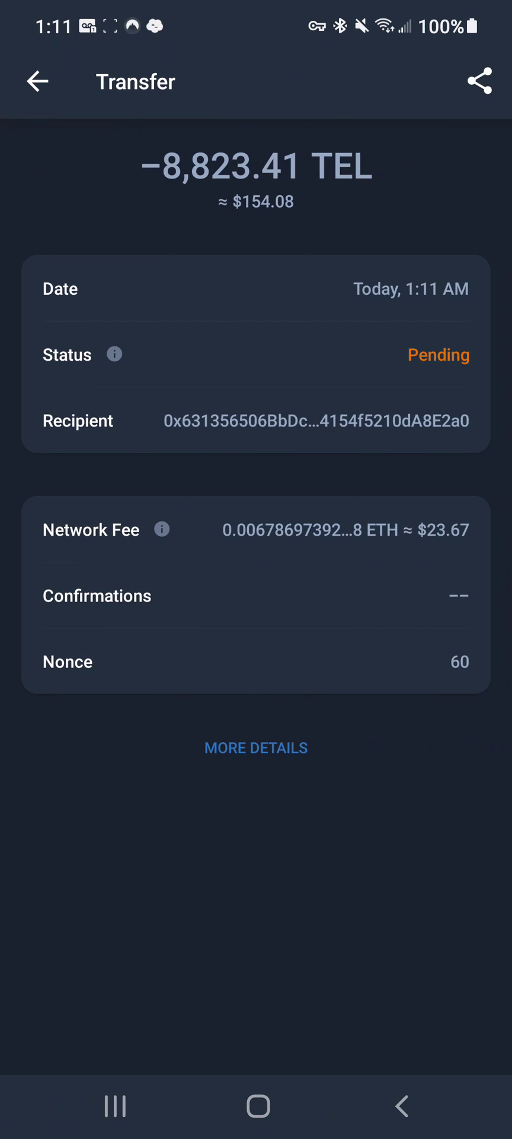
- View the transfer on Etherscan as Success, newest in the sender's Transactions list
left_click(256, 748)
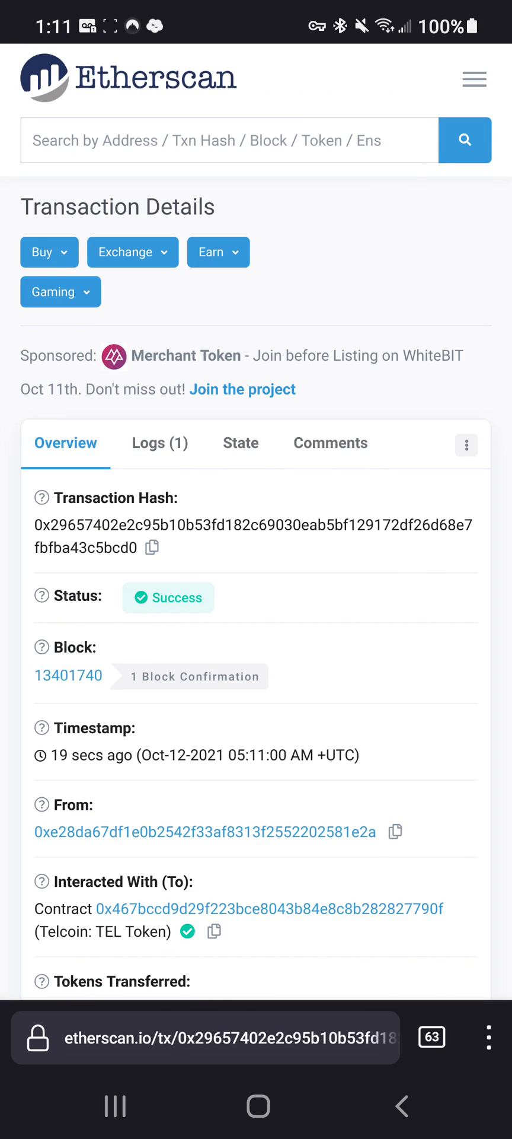
scroll("down", 3)
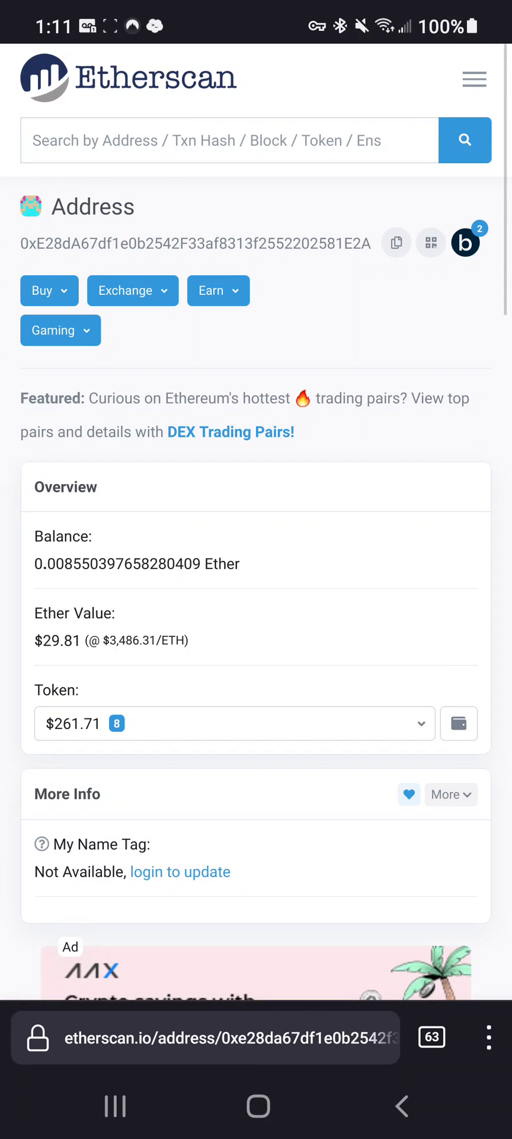
scroll("down", 3)
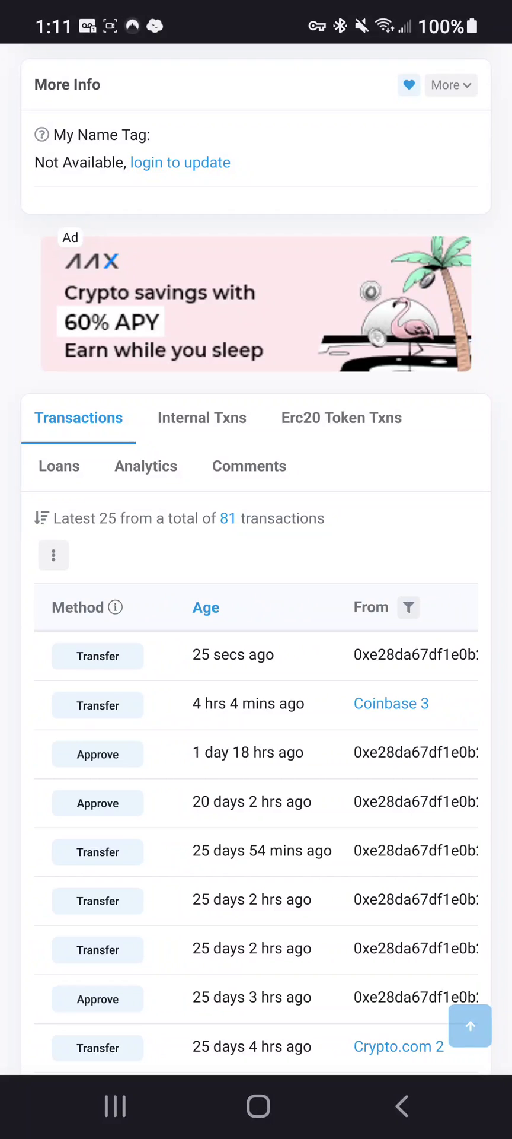
scroll("left", 3)
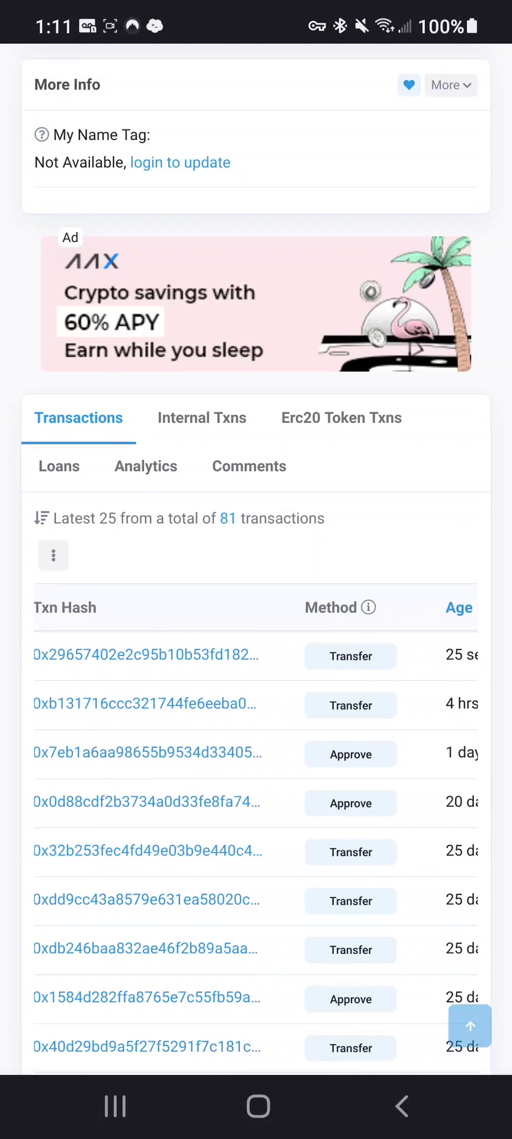